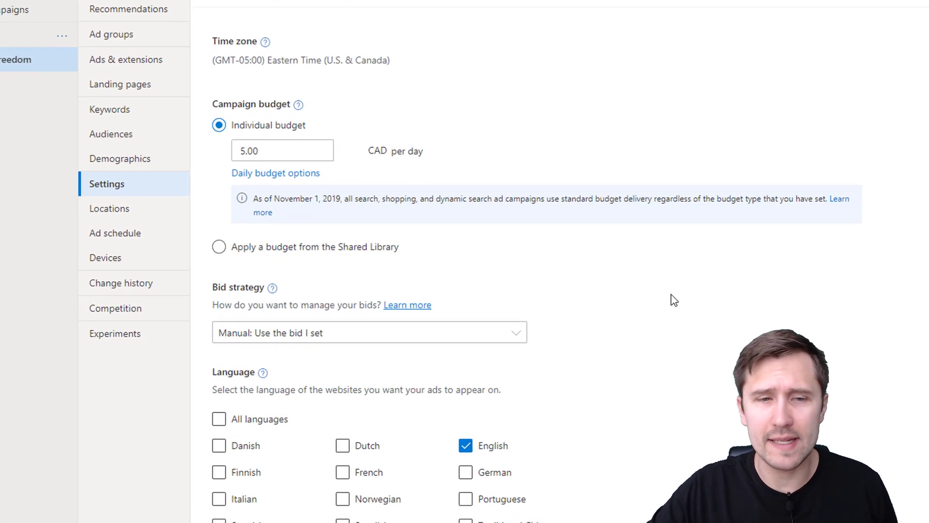
- Browse the bid strategy options, then open the Help pane with live chat and call support
{"action": "scroll", "scroll_direction": "down", "scroll_amount": 3}
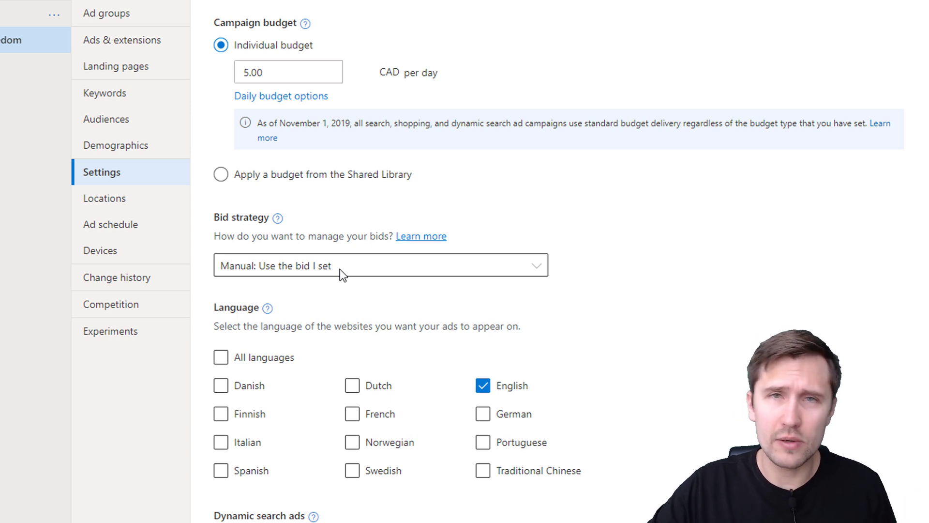
{"action": "left_click", "coordinate": [381, 264]}
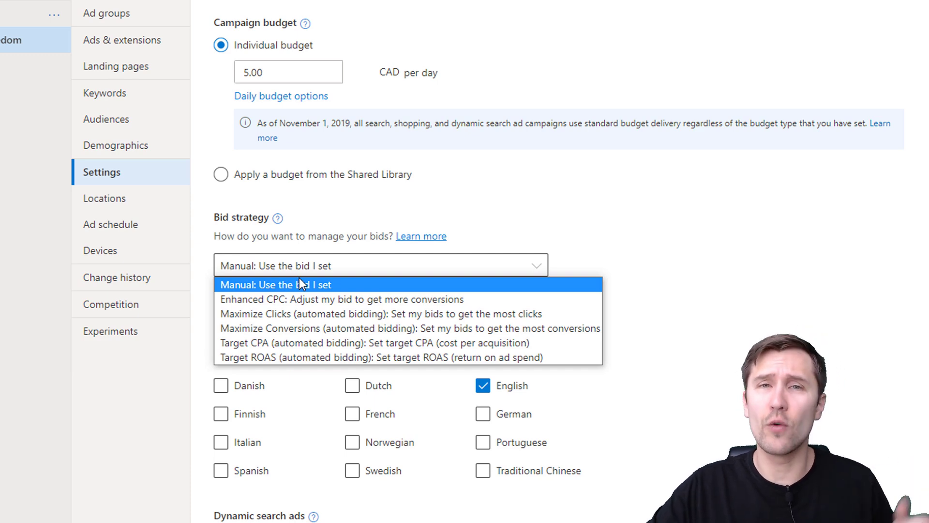
{"action": "mouse_move", "coordinate": [330, 288]}
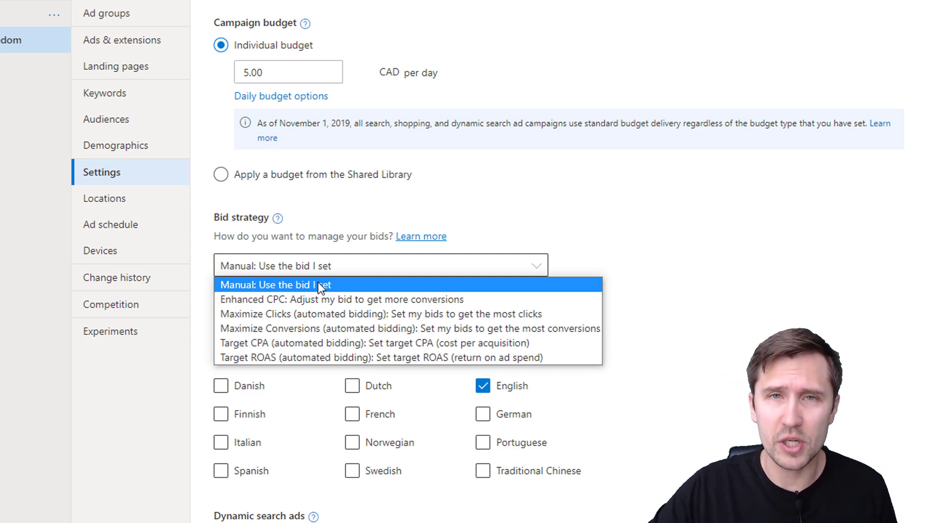
{"action": "mouse_move", "coordinate": [676, 240]}
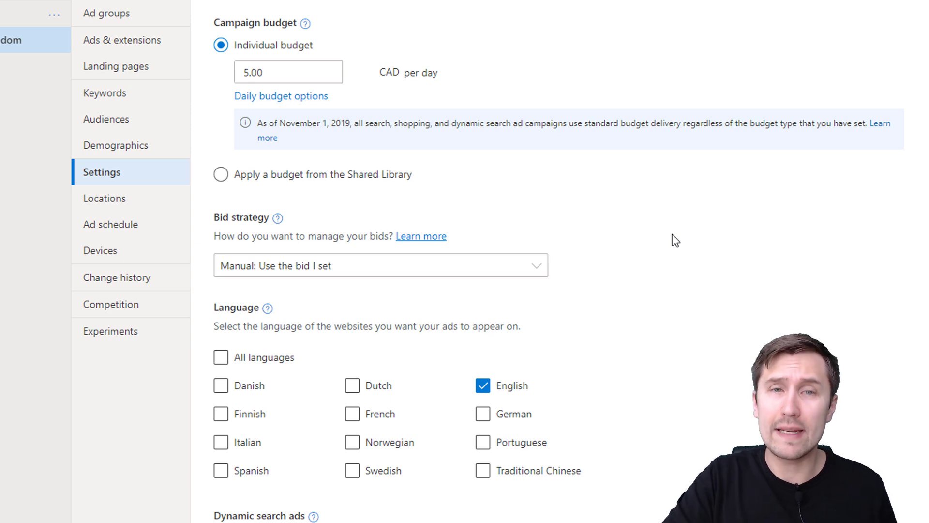
{"action": "left_click", "coordinate": [380, 265]}
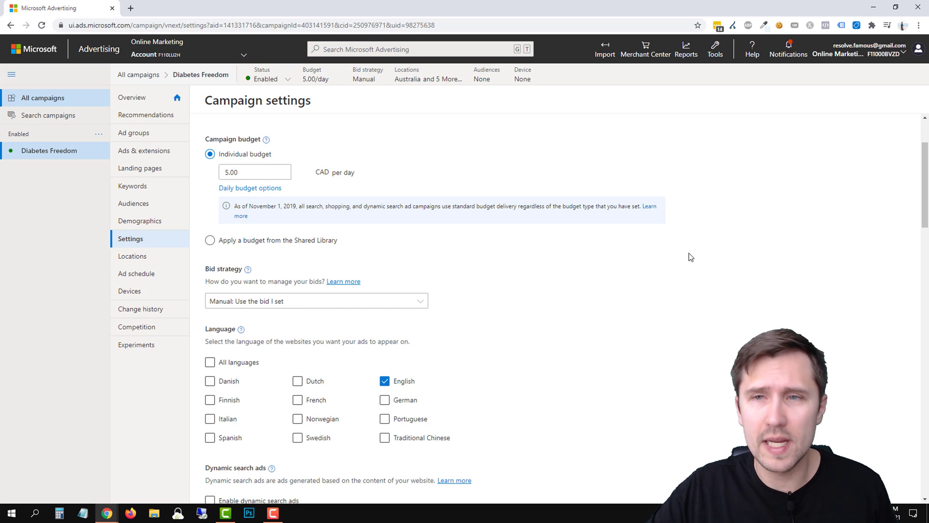
{"action": "mouse_move", "coordinate": [759, 92]}
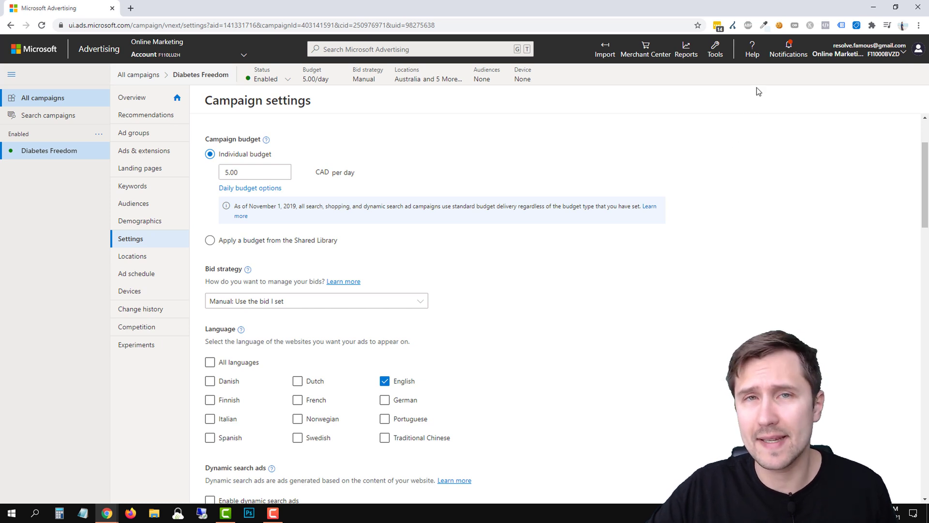
{"action": "left_click", "coordinate": [752, 50]}
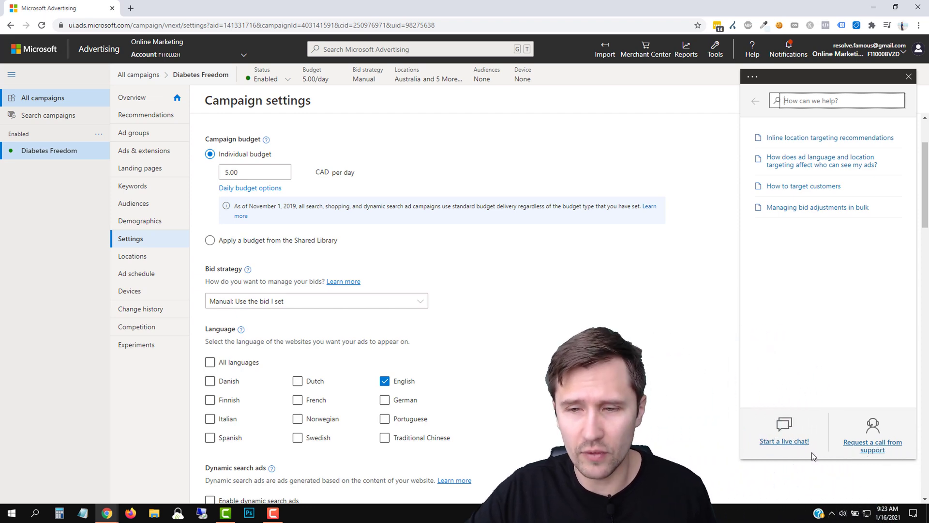
- Draft a general-question live chat: 'Hello I would like to access the manual CPCP bid option'
{"action": "left_click", "coordinate": [784, 441]}
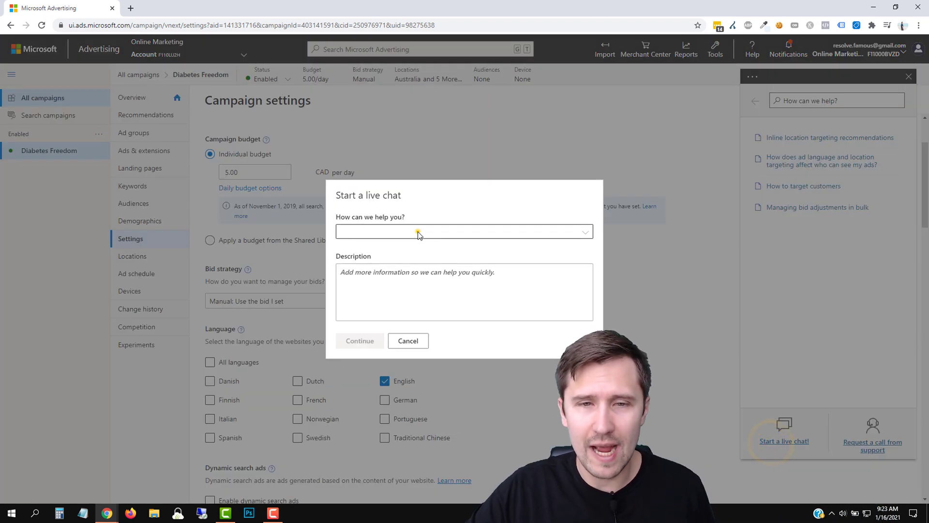
{"action": "left_click", "coordinate": [464, 231]}
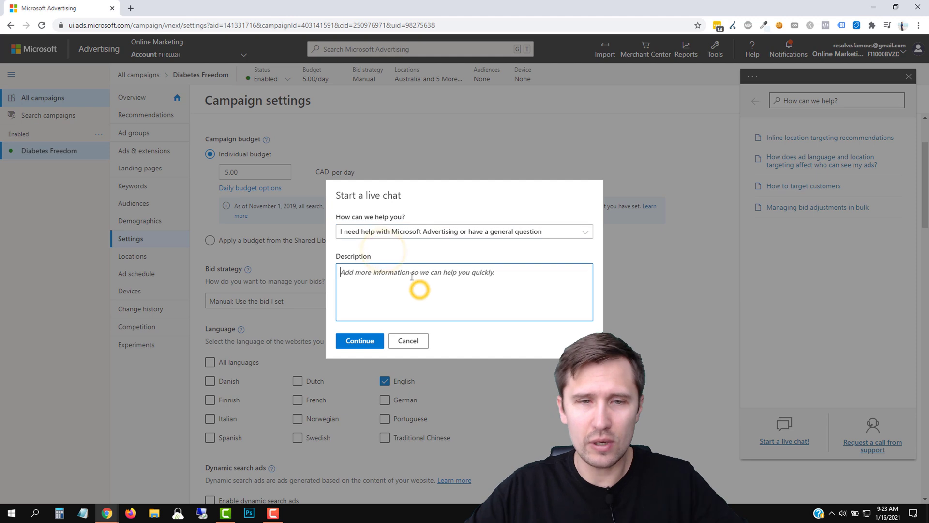
{"action": "type", "text": "Hello I would"}
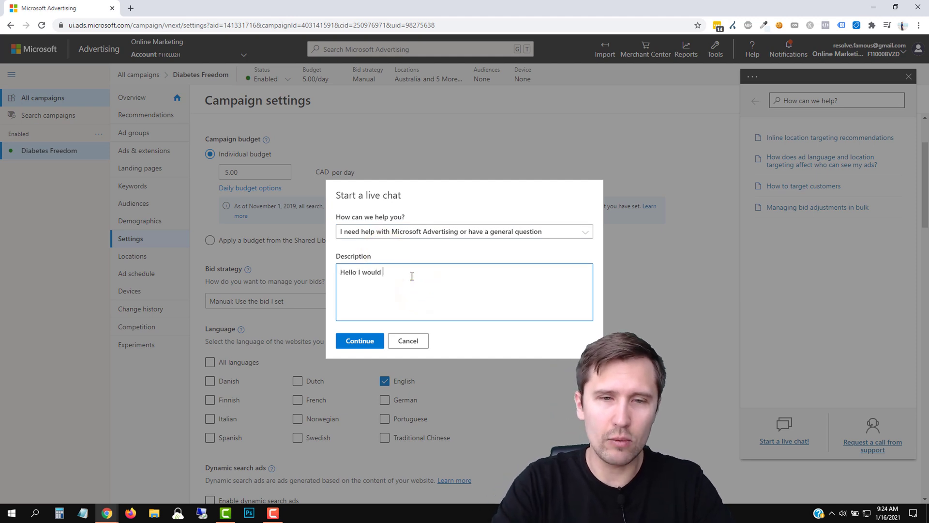
{"action": "type", "text": "like to access"}
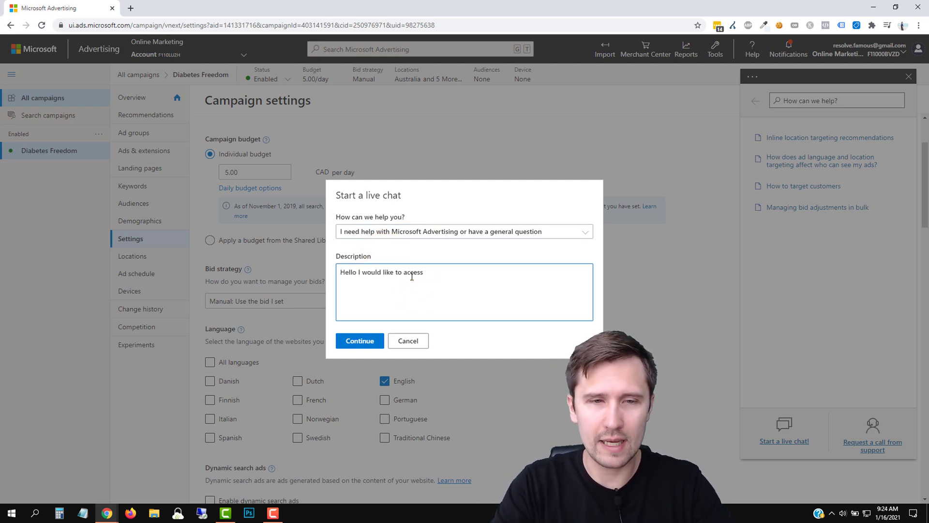
{"action": "type", "text": "the manual CPCP"}
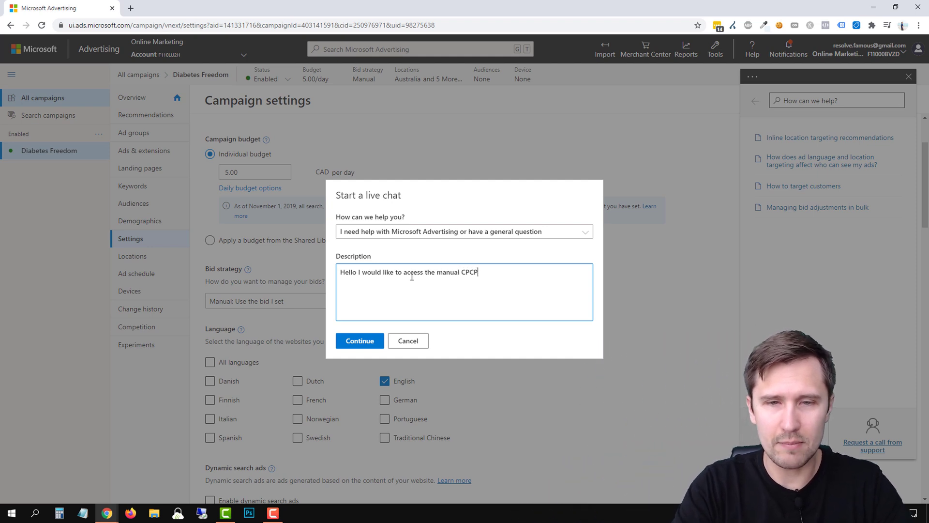
{"action": "type", "text": "bid option"}
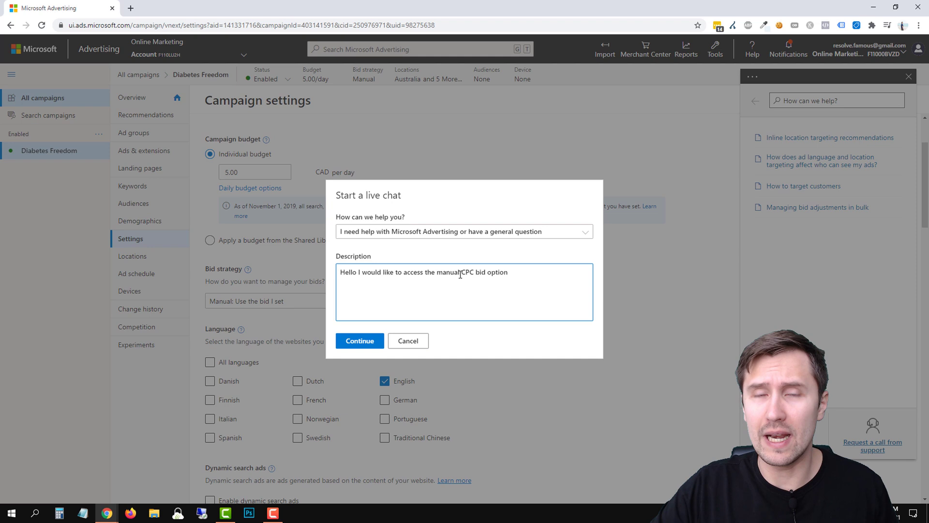
{"action": "left_click", "coordinate": [408, 341]}
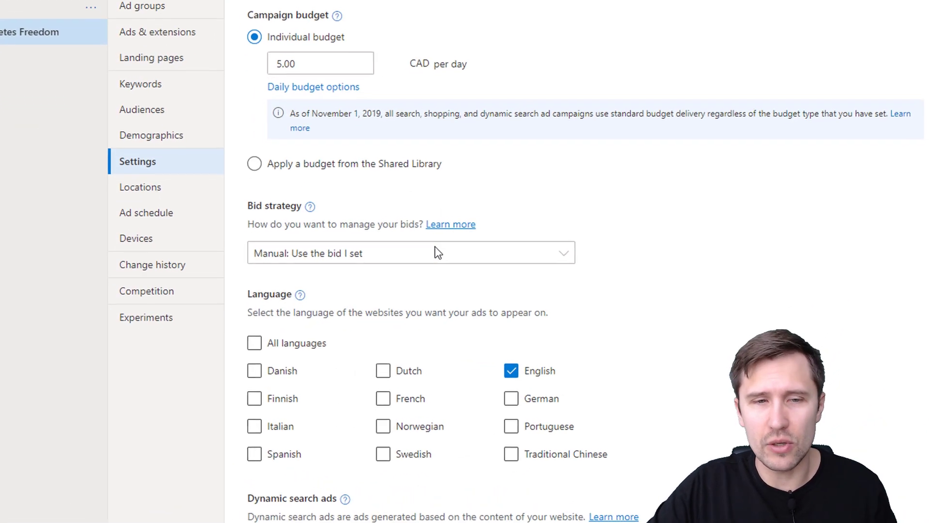
- Reopen the Bid strategy dropdown listing Manual, Enhanced CPC and automated options
{"action": "left_click", "coordinate": [411, 253]}
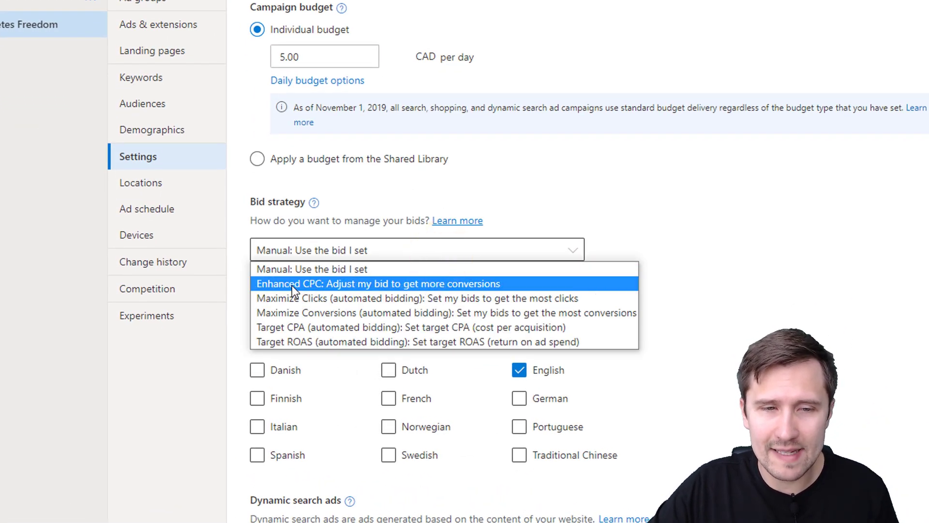
{"action": "mouse_move", "coordinate": [368, 298]}
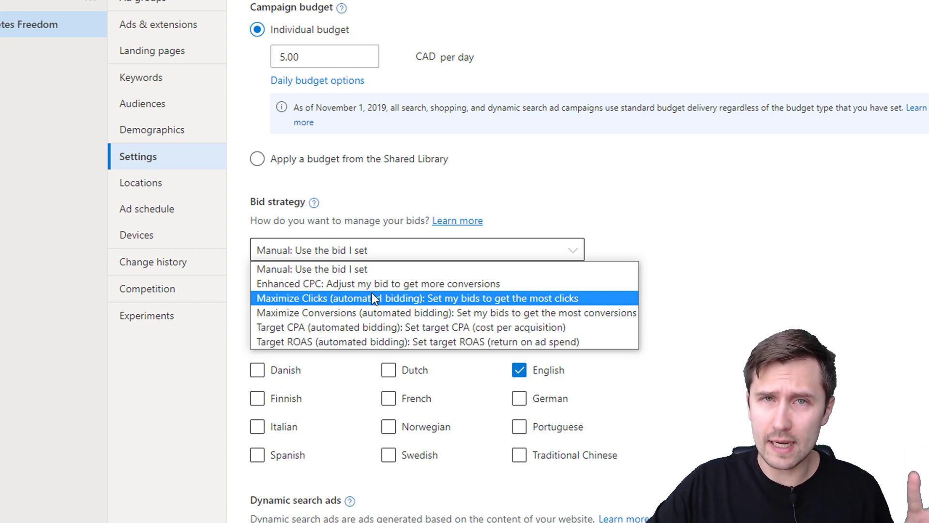
{"action": "mouse_move", "coordinate": [365, 290]}
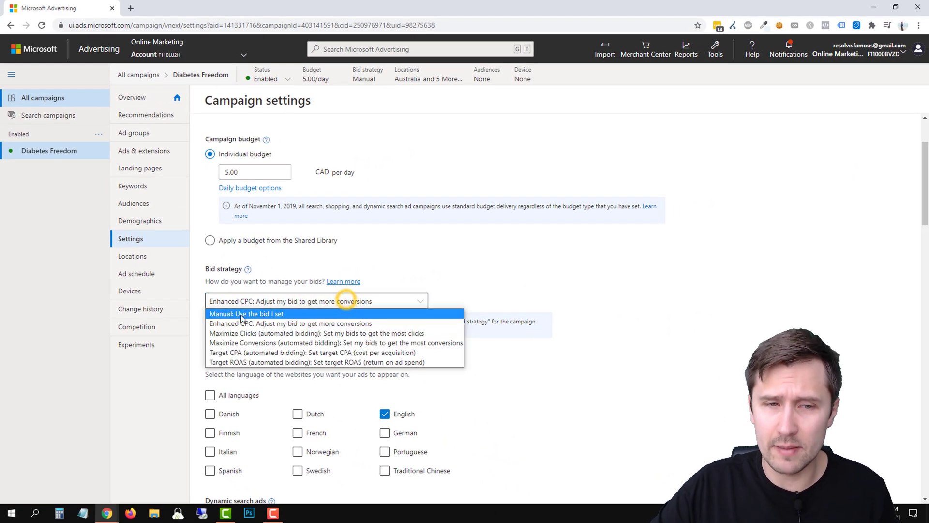
{"action": "mouse_move", "coordinate": [291, 323]}
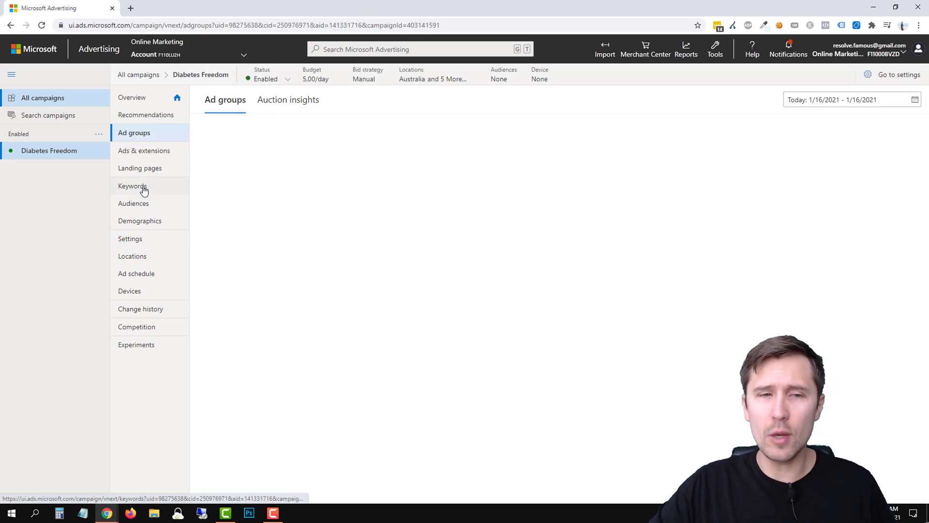
- Open the campaign's Keywords list showing all 16 keywords on Enhanced CPC
{"action": "left_click", "coordinate": [131, 185]}
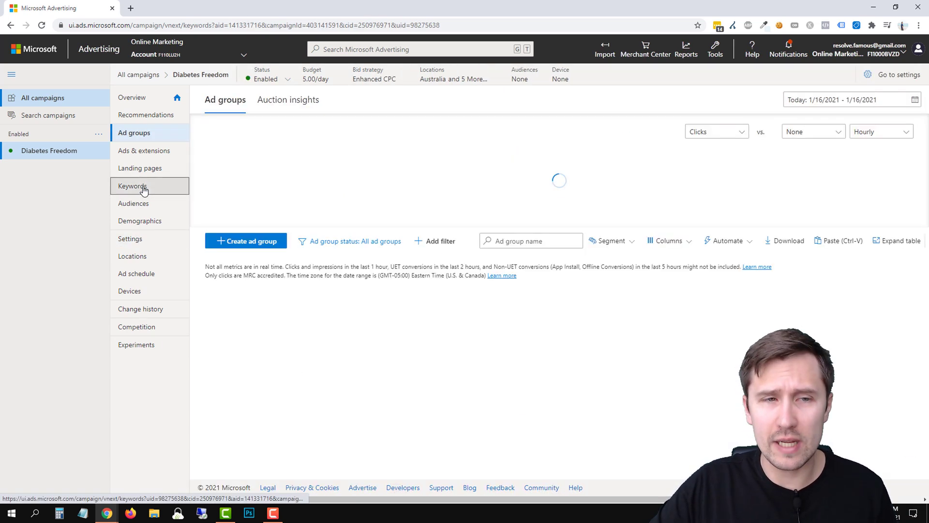
{"action": "left_click", "coordinate": [132, 185]}
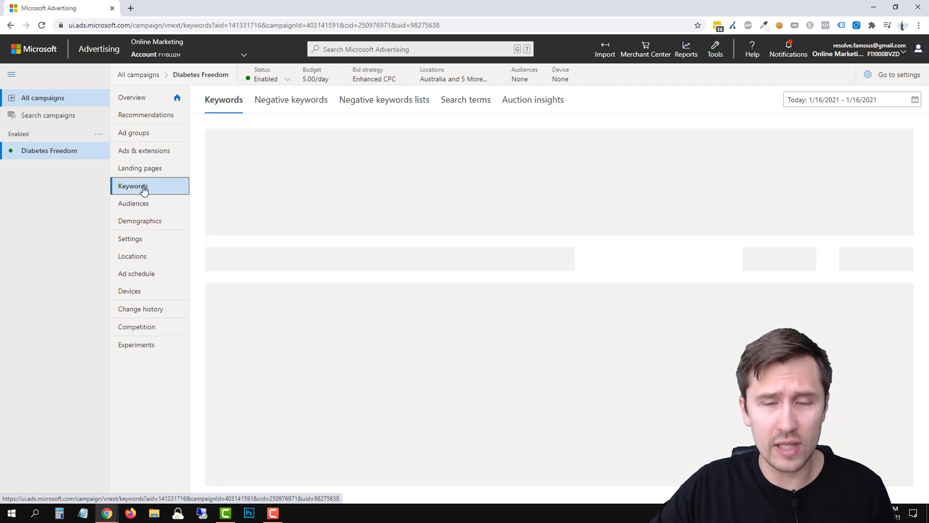
{"action": "left_click", "coordinate": [132, 186]}
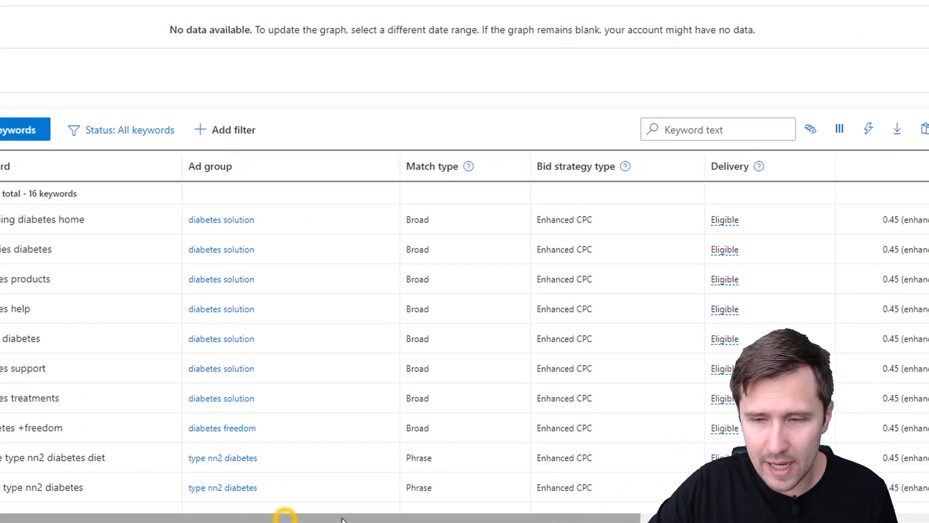
- Save a 0.50 bid for the first keyword and a manual 0.30 bid for the fourth
{"action": "scroll", "scroll_direction": "right", "scroll_amount": 3}
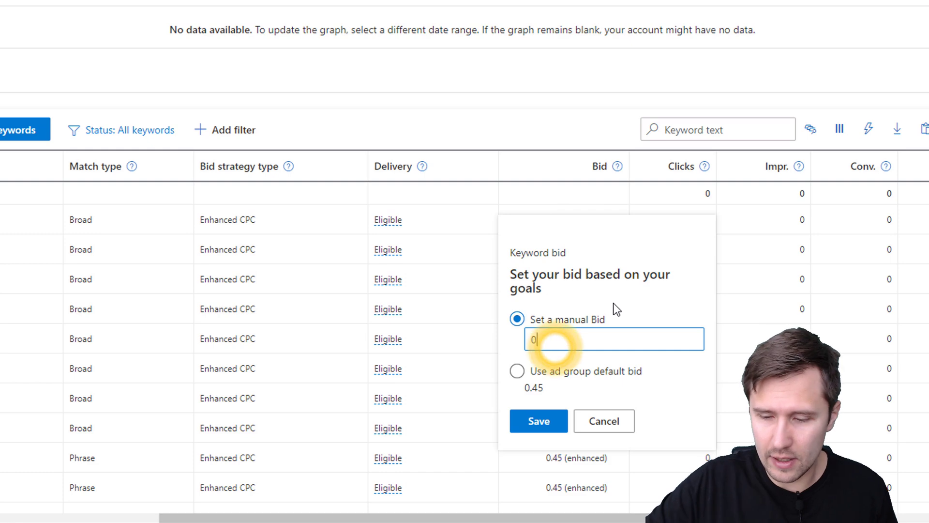
{"action": "left_click", "coordinate": [536, 421]}
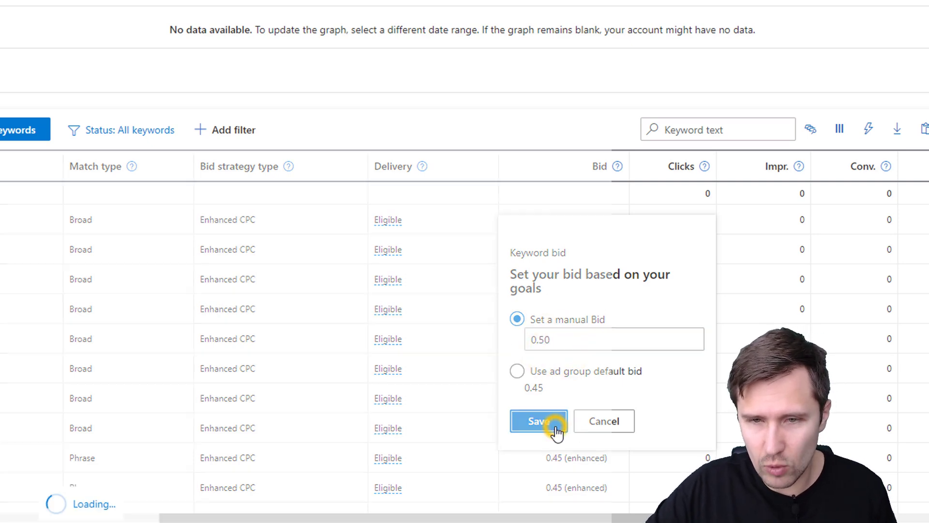
{"action": "left_click", "coordinate": [538, 420]}
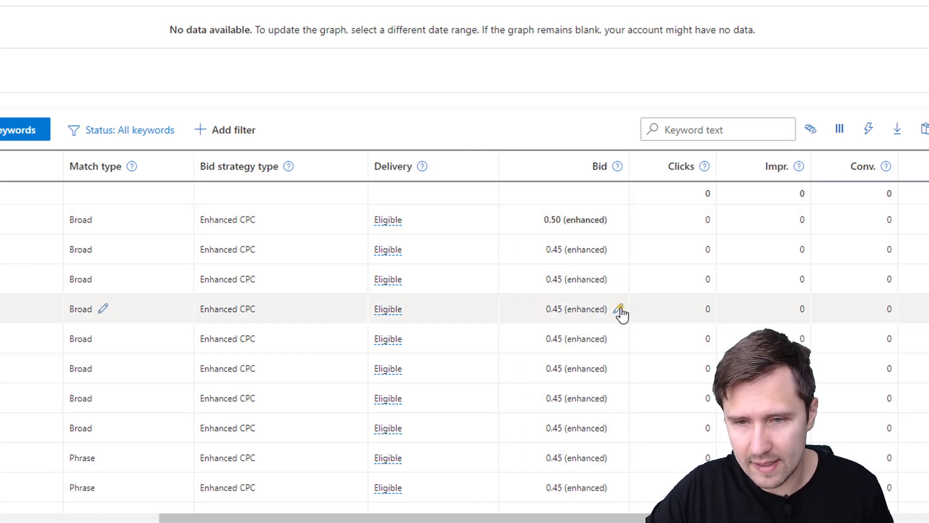
{"action": "left_click", "coordinate": [621, 309]}
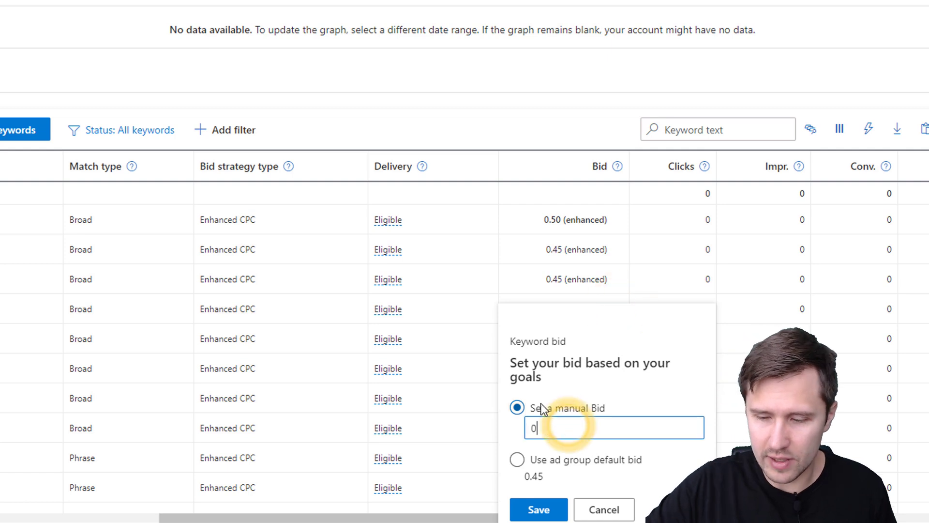
{"action": "left_click", "coordinate": [538, 509]}
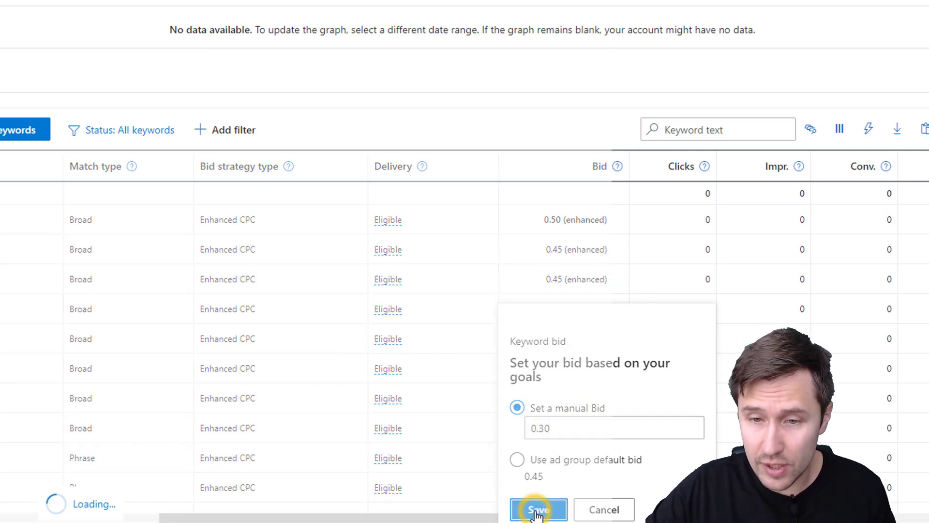
{"action": "left_click", "coordinate": [538, 510]}
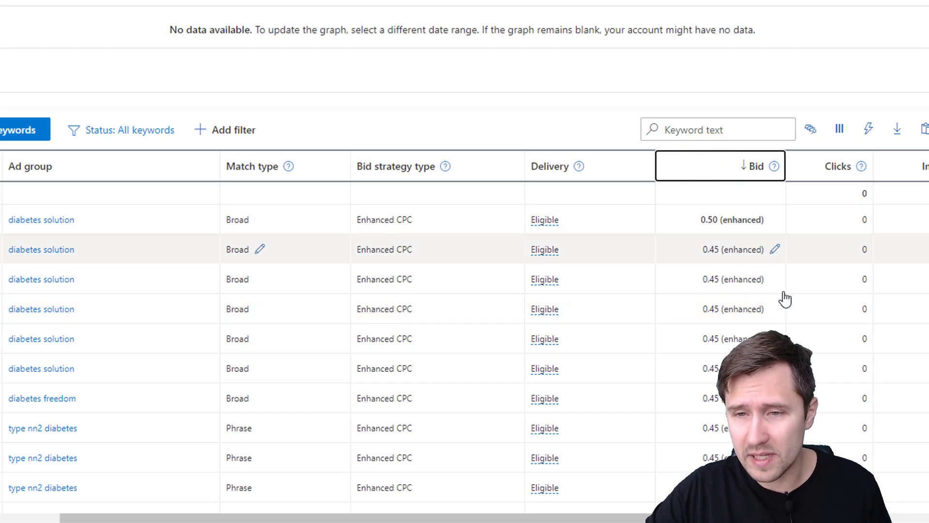
- Sort the keywords by bid and scroll across to review ad groups and bids
{"action": "left_click", "coordinate": [755, 166]}
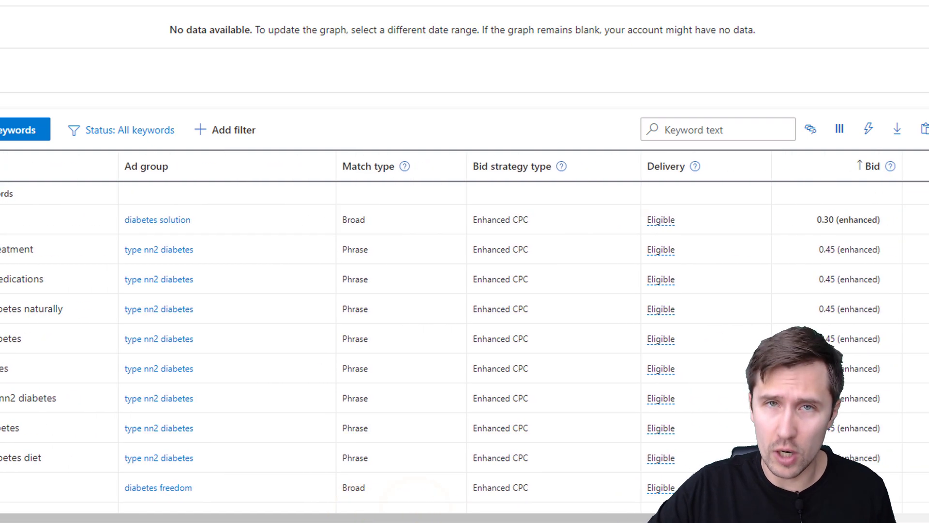
{"action": "scroll", "scroll_direction": "right", "scroll_amount": 3}
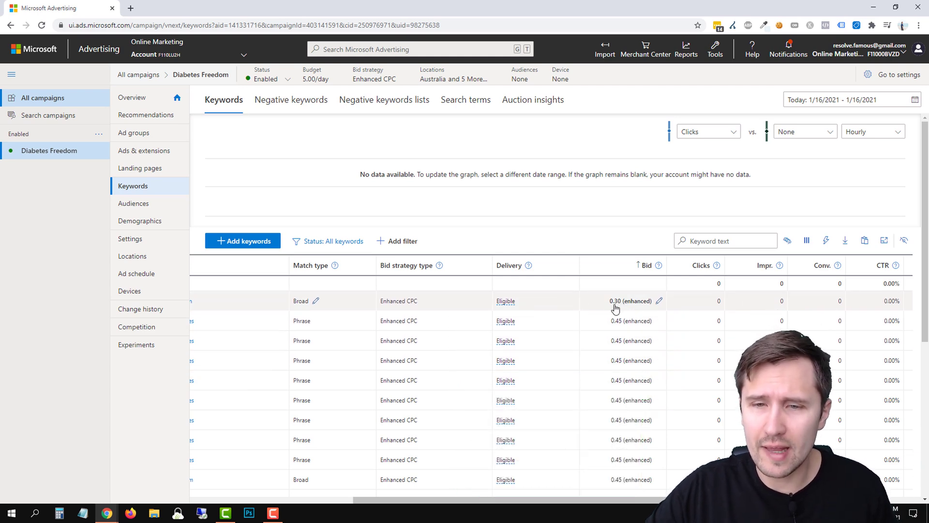
{"action": "mouse_move", "coordinate": [622, 307]}
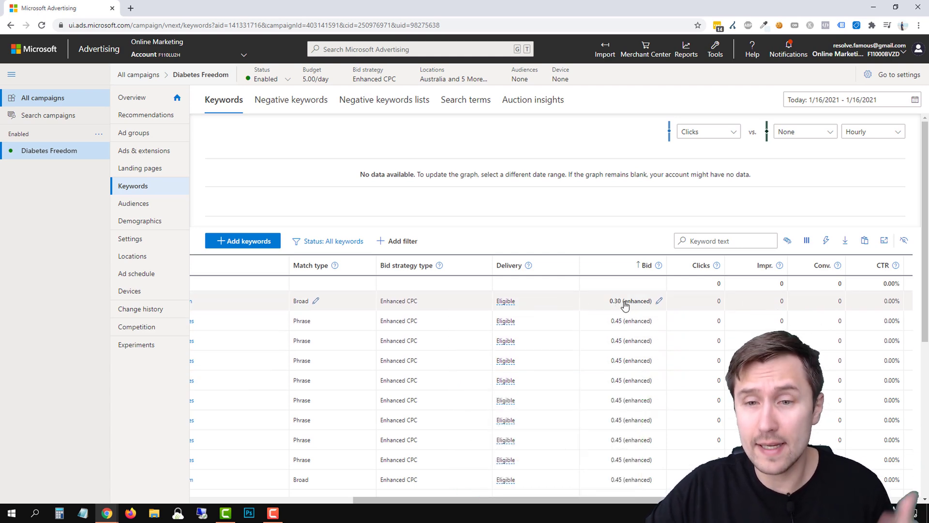
{"action": "mouse_move", "coordinate": [607, 378]}
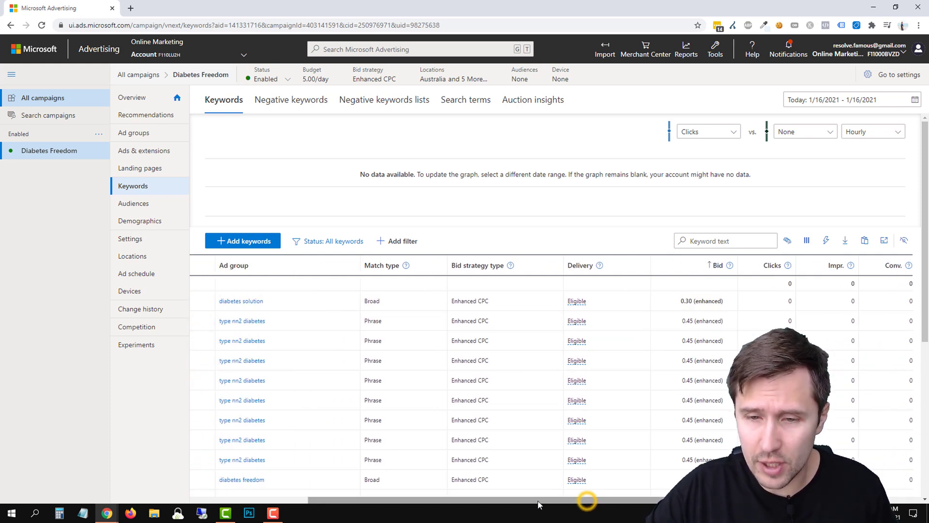
{"action": "scroll", "scroll_direction": "right", "scroll_amount": 3}
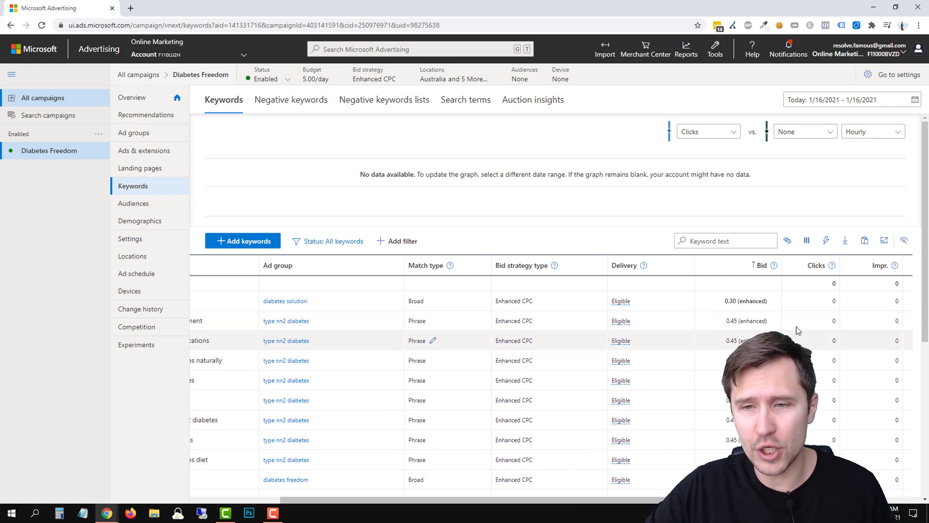
{"action": "mouse_move", "coordinate": [733, 302]}
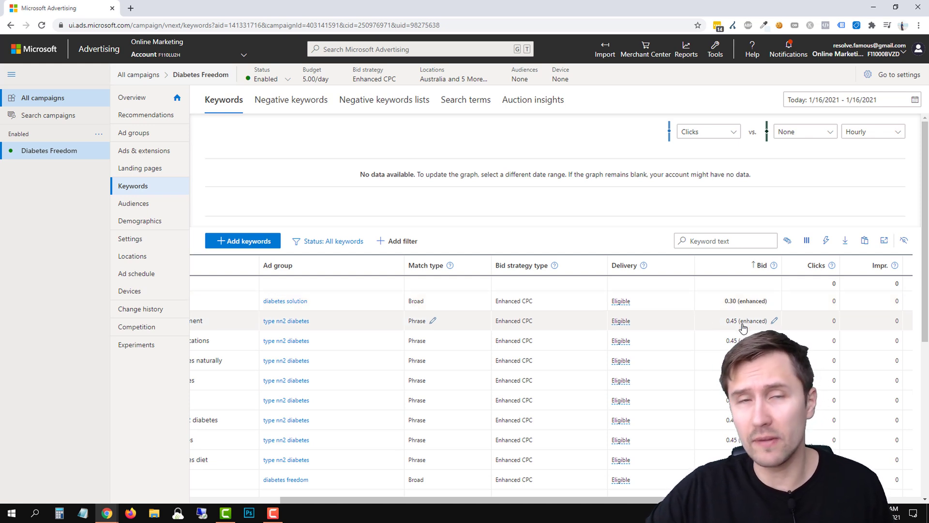
{"action": "mouse_move", "coordinate": [749, 327]}
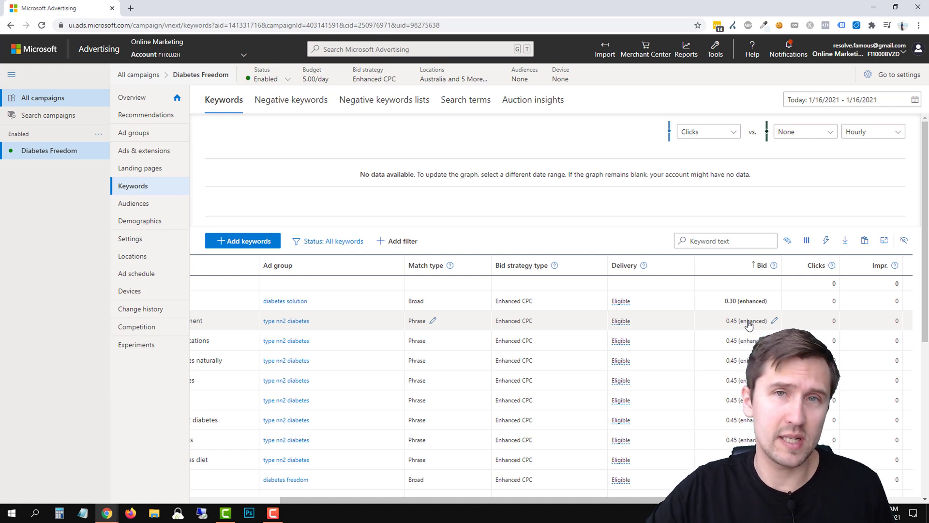
{"action": "mouse_move", "coordinate": [199, 233]}
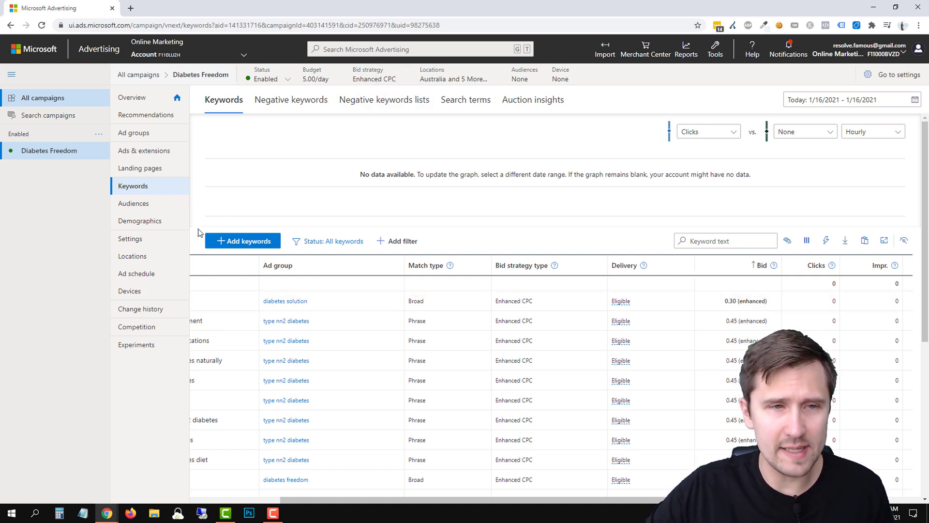
{"action": "left_click", "coordinate": [130, 238]}
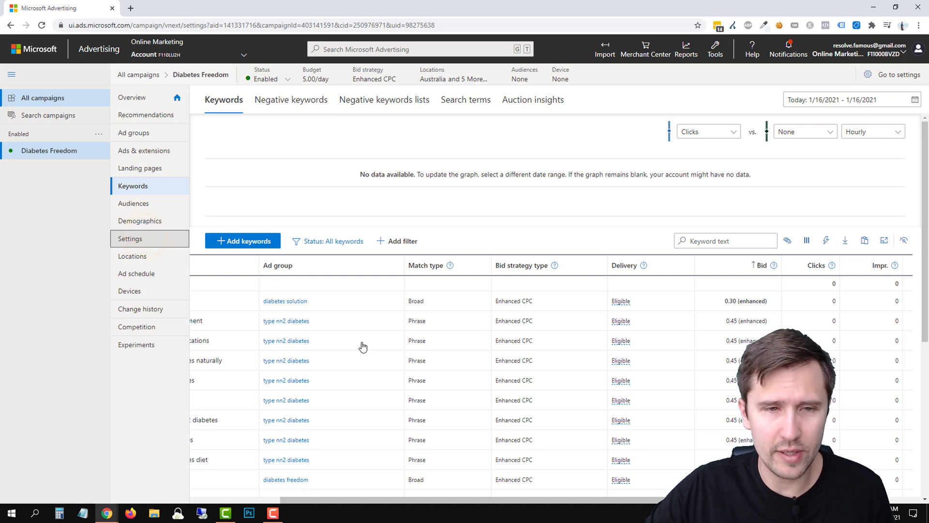
- Set bidding to Maximize Clicks with a 0.45 maximum CPC limit and save
{"action": "left_click", "coordinate": [129, 238]}
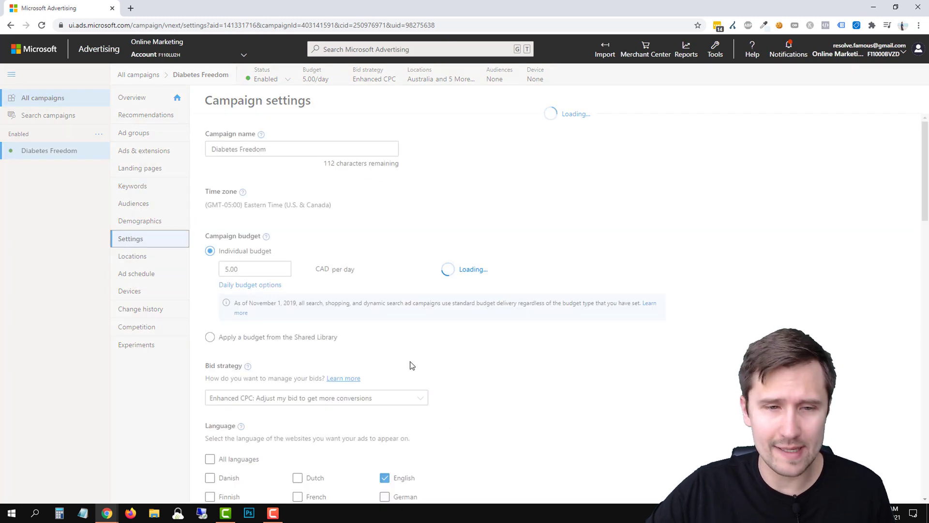
{"action": "scroll", "scroll_direction": "down", "scroll_amount": 3}
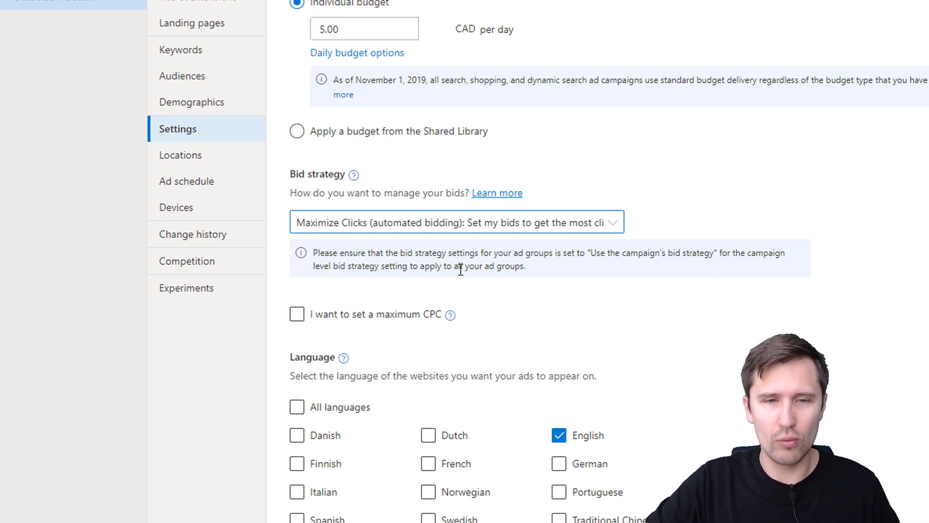
{"action": "mouse_move", "coordinate": [634, 265]}
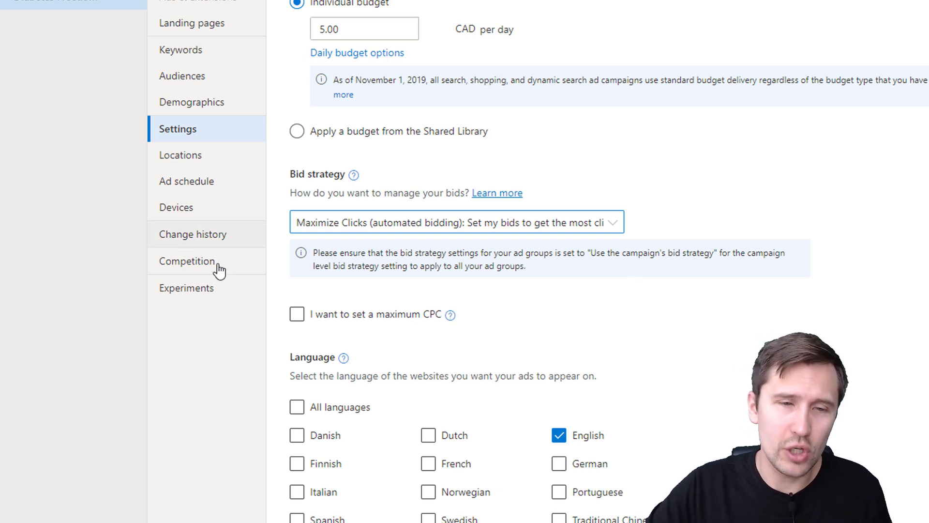
{"action": "left_click", "coordinate": [297, 314]}
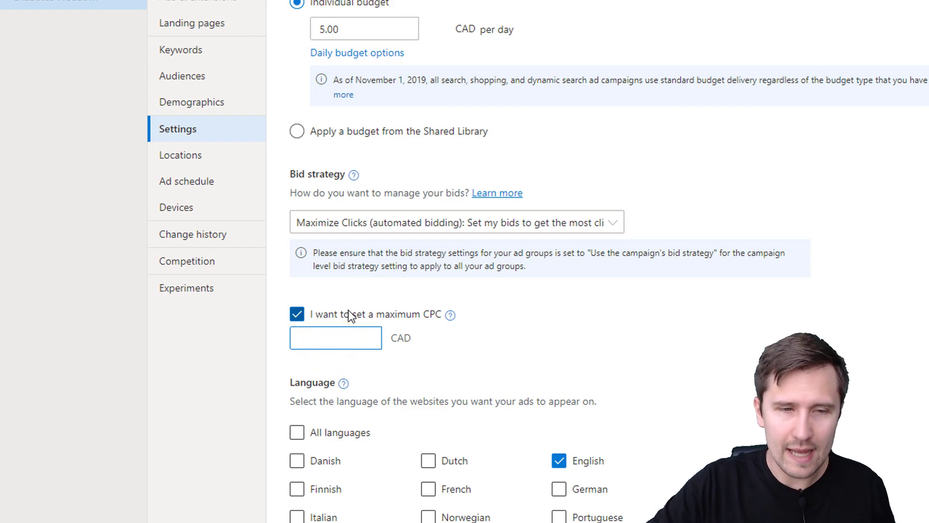
{"action": "scroll", "scroll_direction": "down", "scroll_amount": 3}
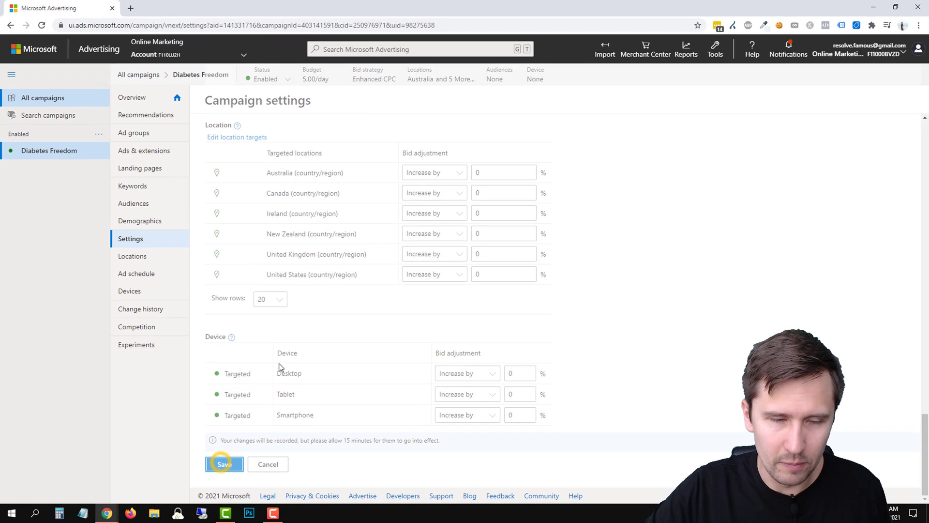
{"action": "left_click", "coordinate": [224, 464]}
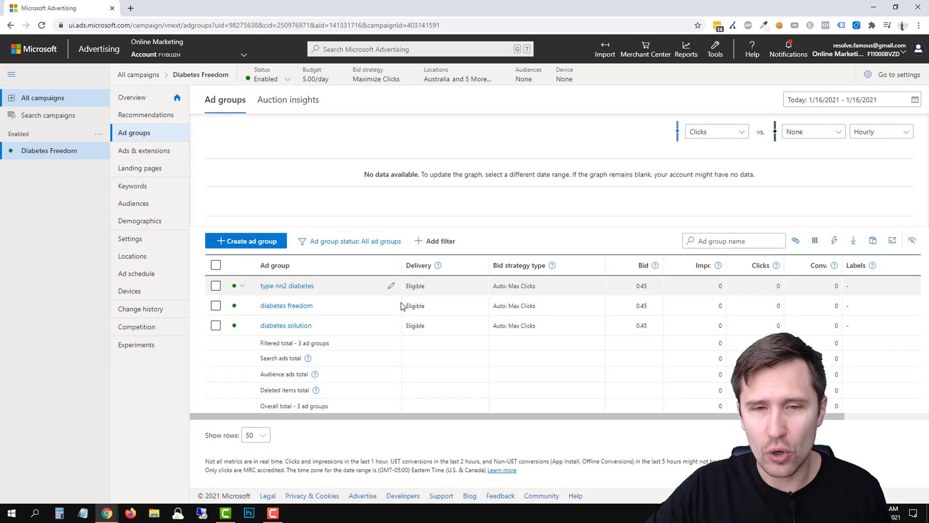
{"action": "mouse_move", "coordinate": [506, 310]}
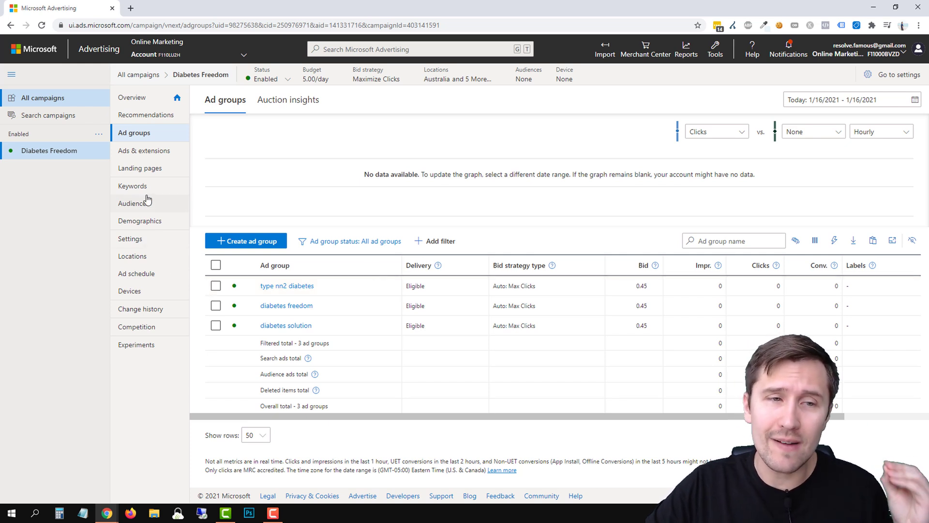
- Go back to the Keywords list after checking ad groups on Auto: Max Clicks at 0.45
{"action": "left_click", "coordinate": [132, 185]}
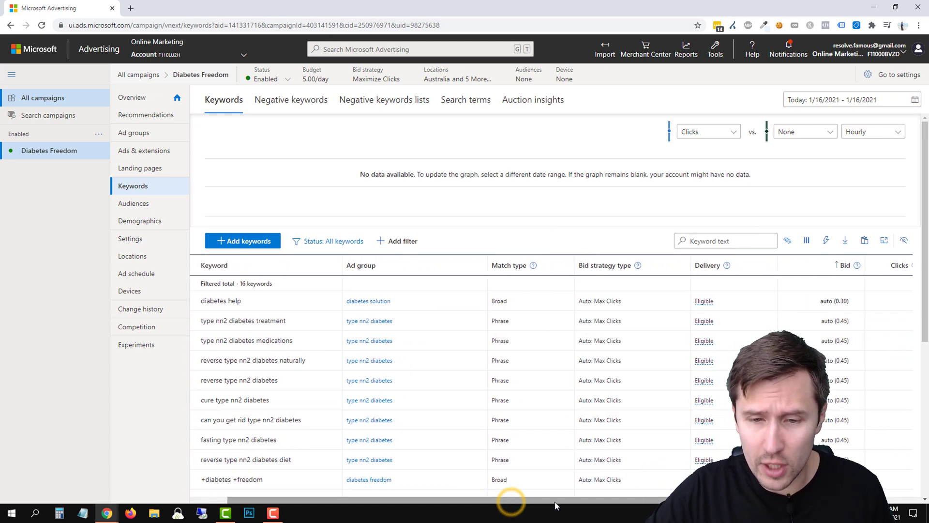
- Scroll the keyword table right to see auto bids, clicks and impressions
{"action": "scroll", "scroll_direction": "right", "scroll_amount": 3}
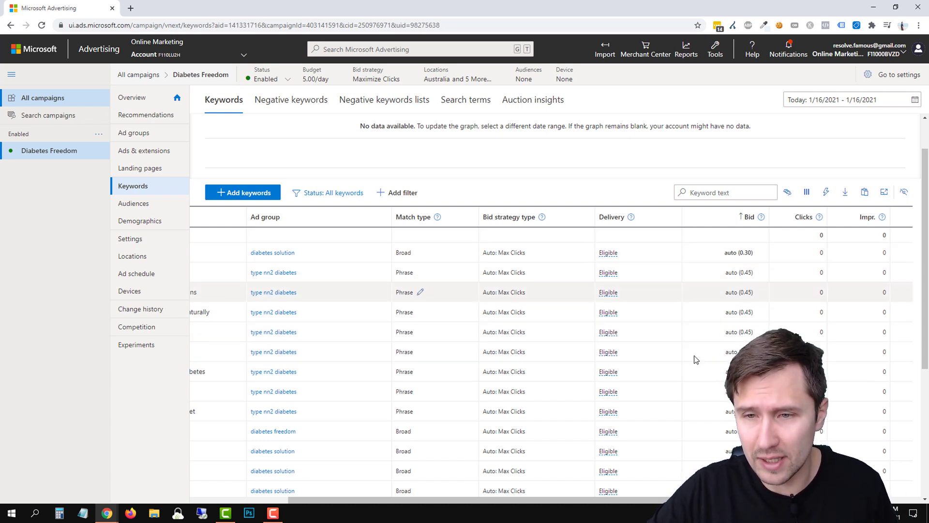
{"action": "mouse_move", "coordinate": [705, 335]}
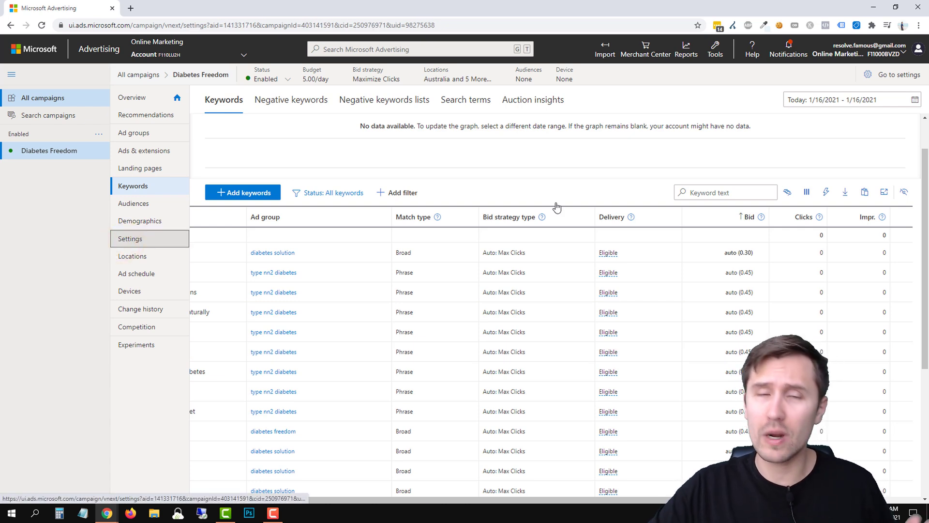
- Reopen Settings, compare bid strategies, and keep Maximize Clicks with a 0.45 CAD max CPC
{"action": "left_click", "coordinate": [130, 238]}
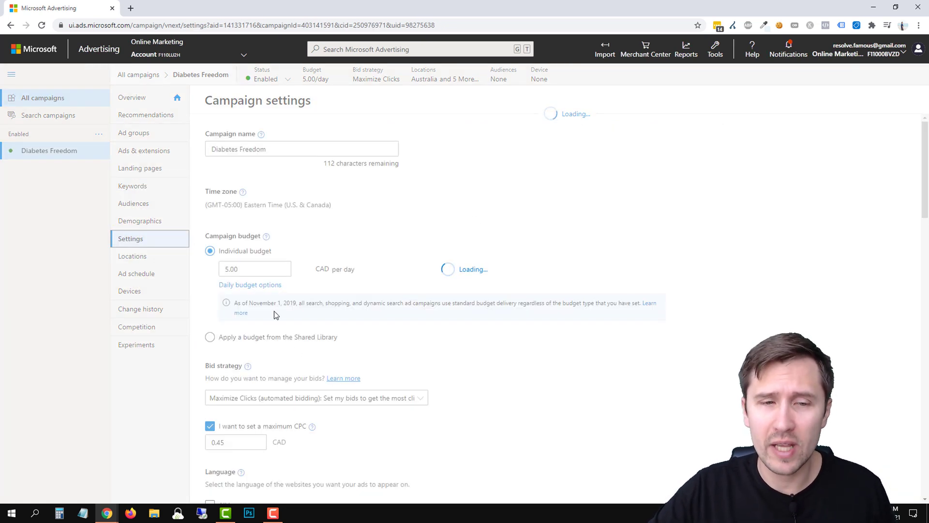
{"action": "scroll", "scroll_direction": "down", "scroll_amount": 3}
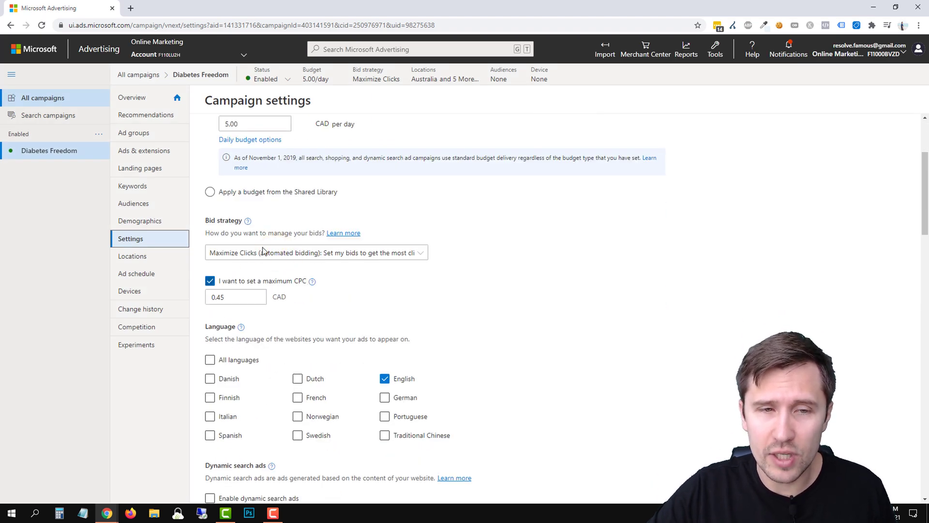
{"action": "left_click", "coordinate": [316, 252]}
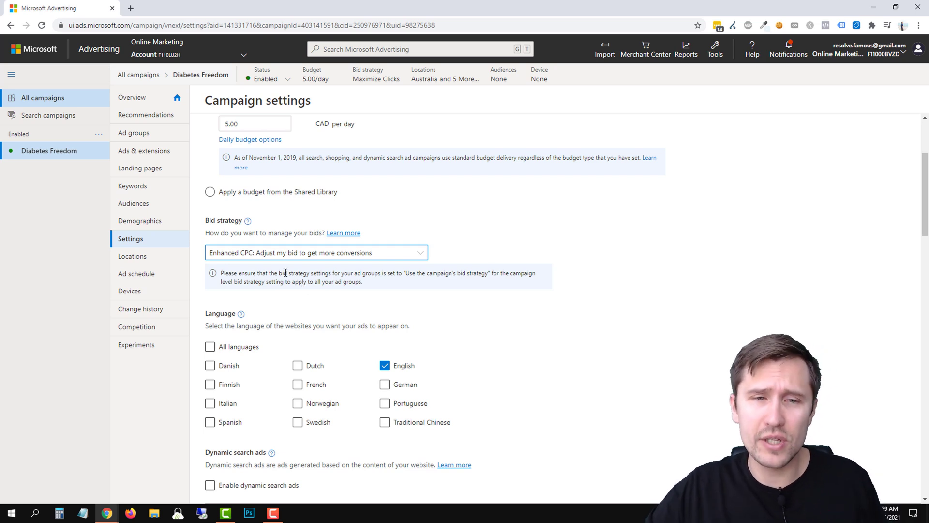
{"action": "left_click", "coordinate": [316, 253]}
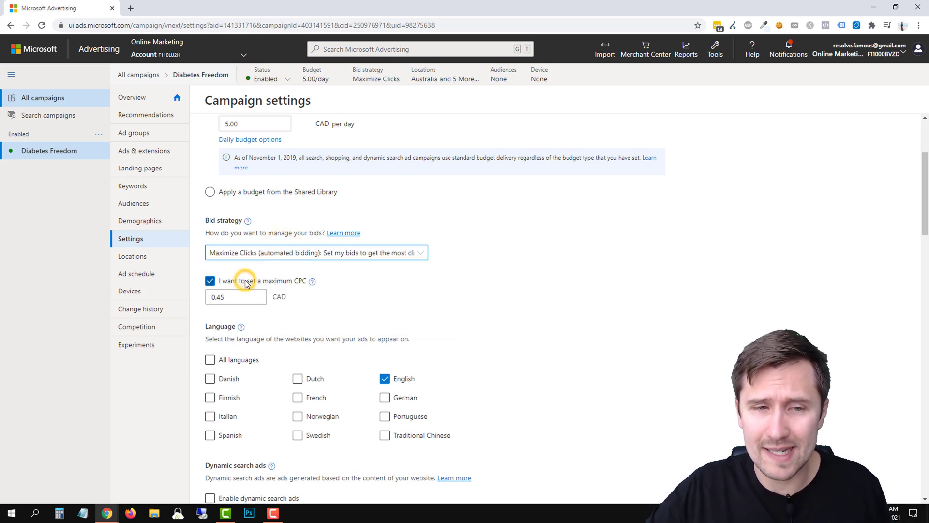